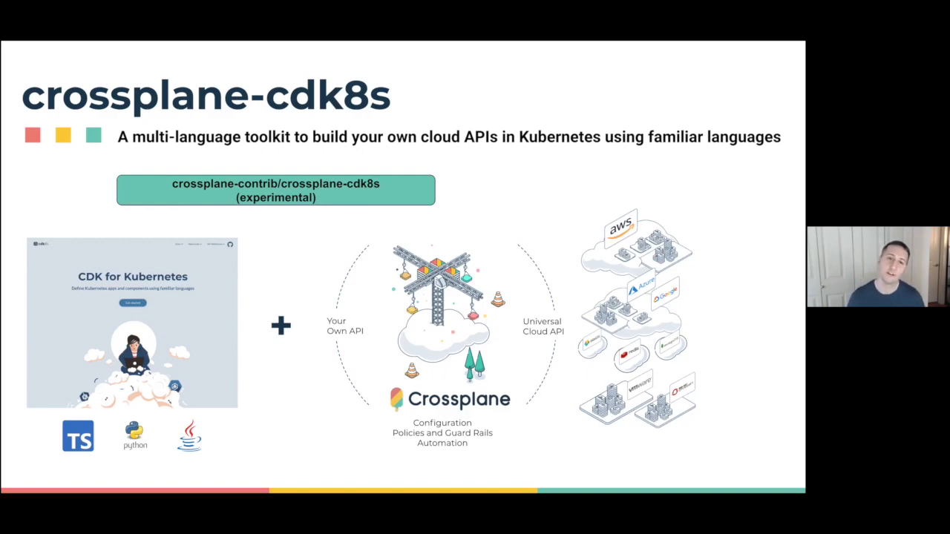
Step: Bring VS Code forward to show main.ts defining the network, cluster and PostgreSQL instances
key(Right)
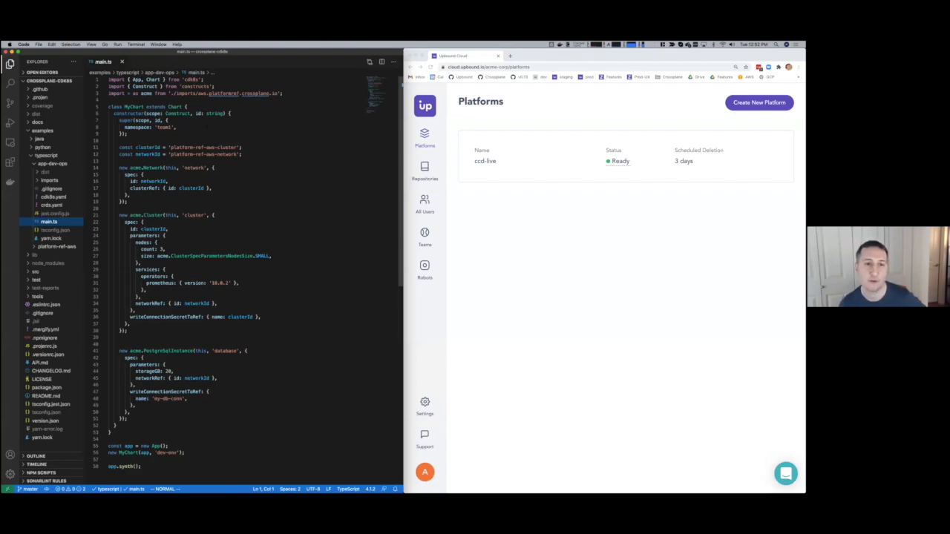
click(137, 44)
text(yarn build)
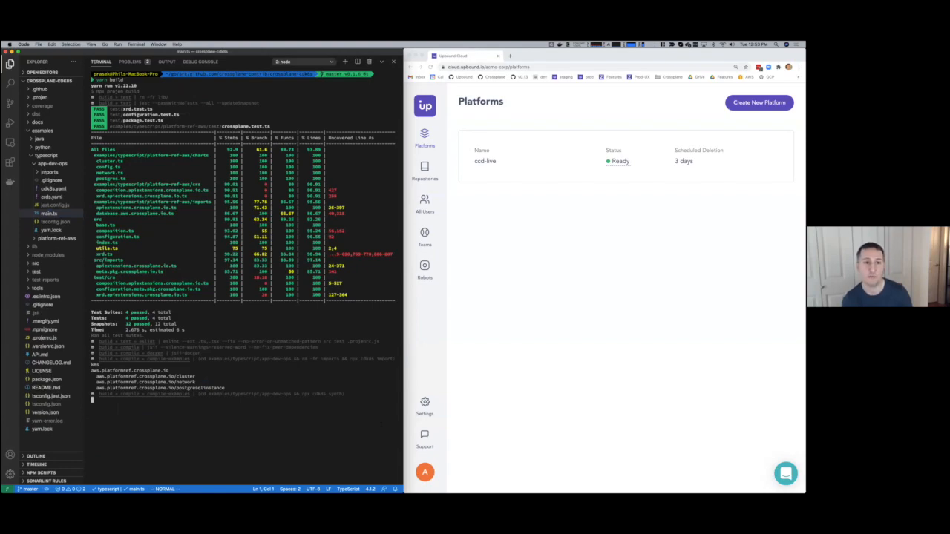
Step: Review the cdk8s synth output listing the generated dist YAML files
scroll(down, 3)
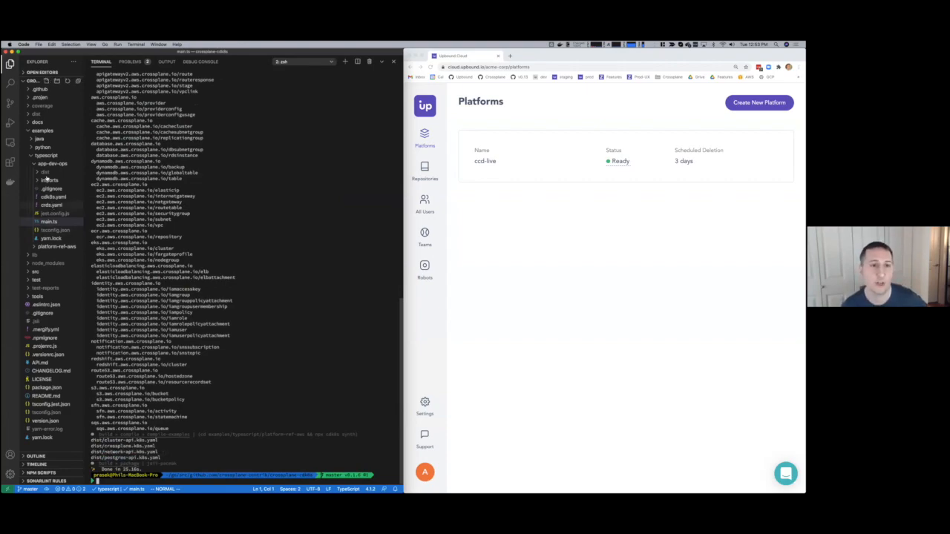
Step: View the generated dist YAML manifest and the cod-live platform's team1 workspace
click(44, 172)
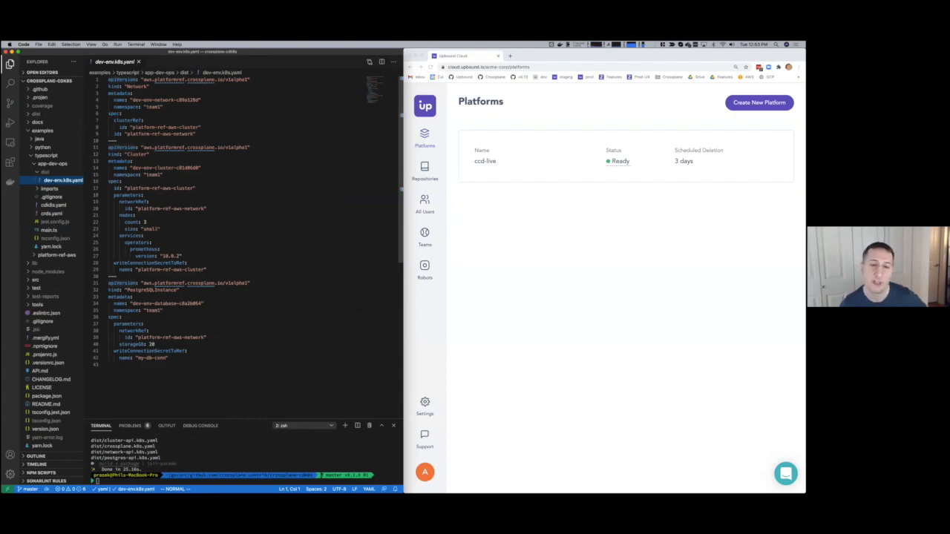
mouse_move(536, 161)
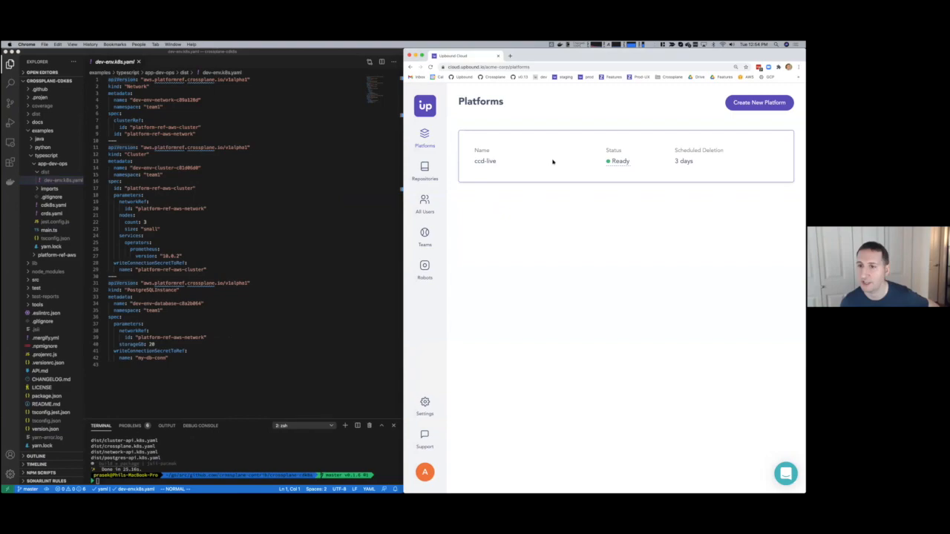
click(484, 161)
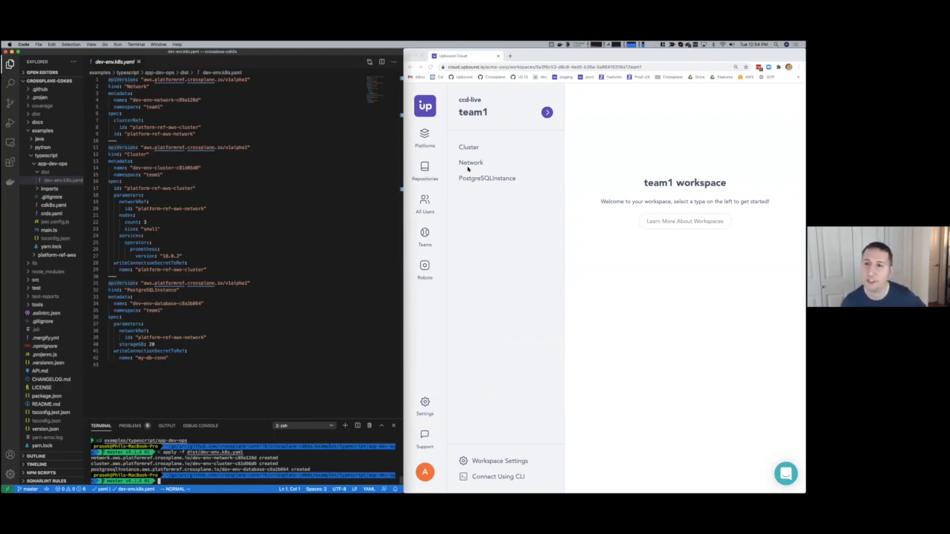
Step: View the Network, Cluster and PostgreSQLInstance lists in the team1 workspace
click(470, 162)
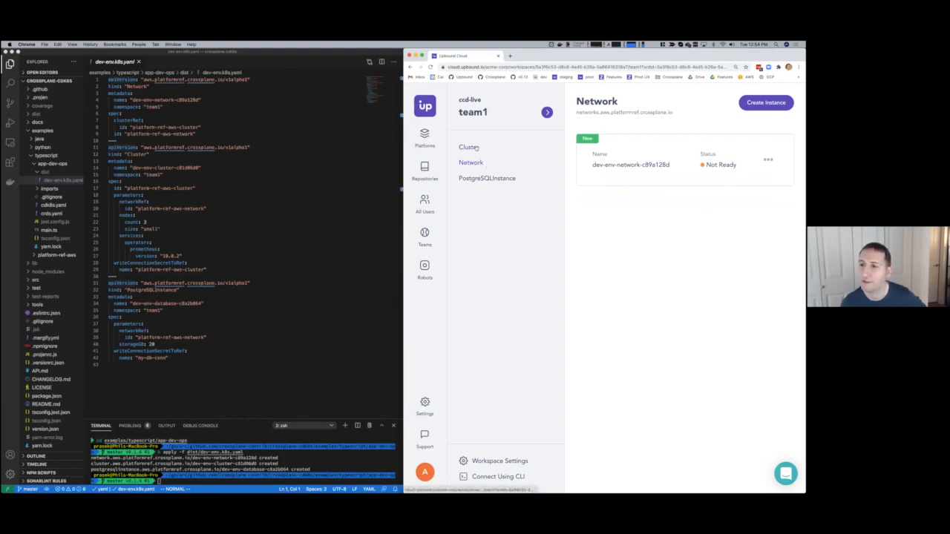
click(469, 147)
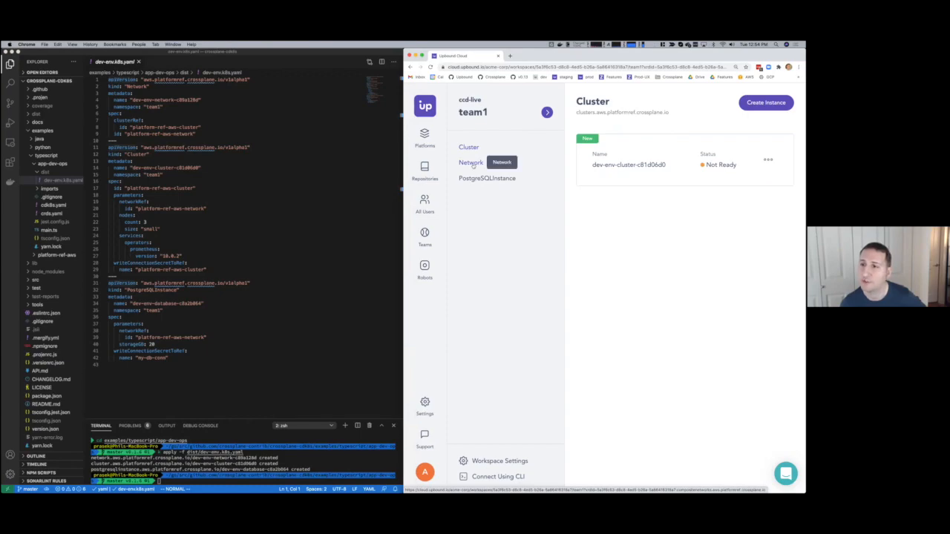
click(487, 178)
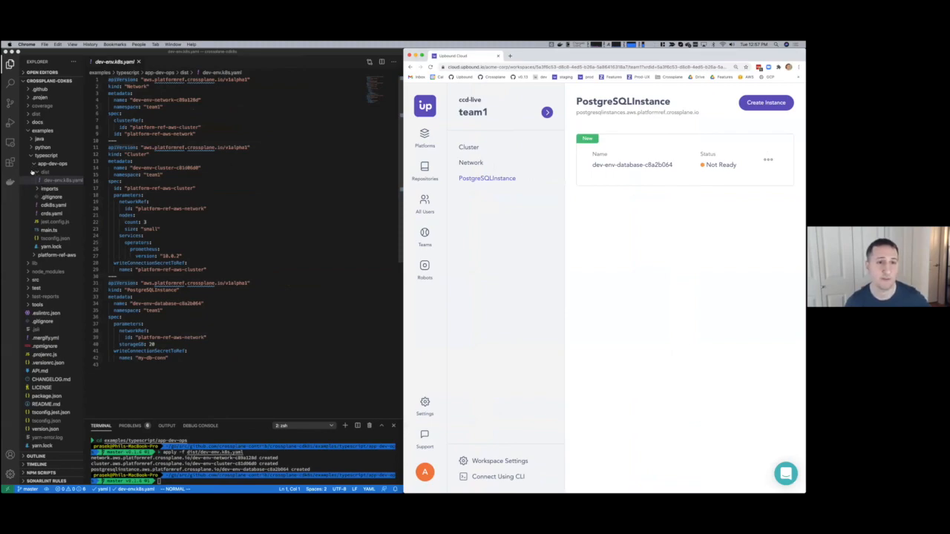
click(56, 172)
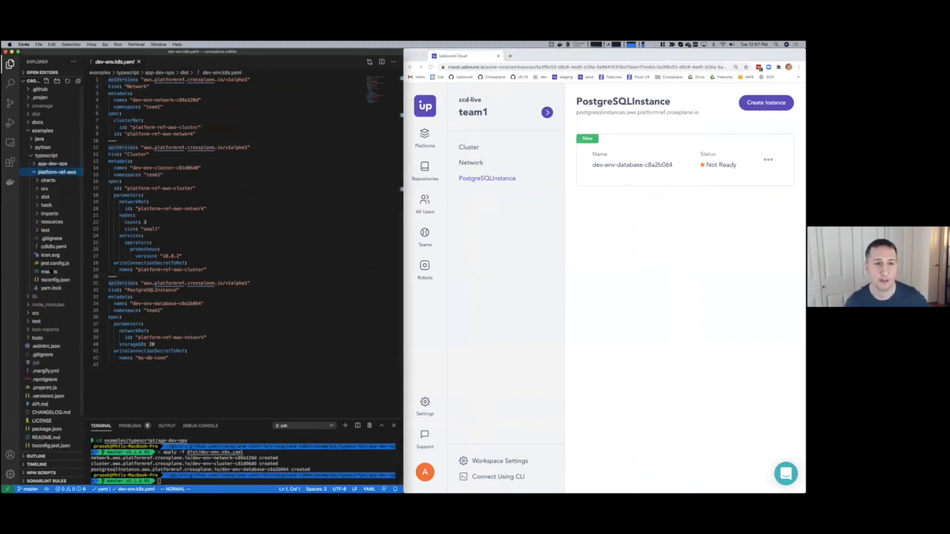
Step: View main.ts, then config.ts and postgres.ts from the charts folder
click(50, 270)
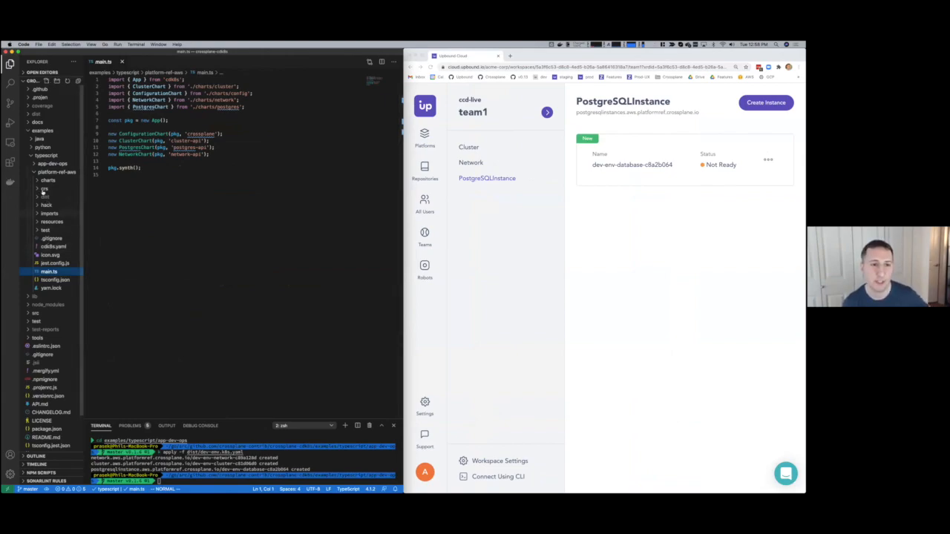
click(47, 181)
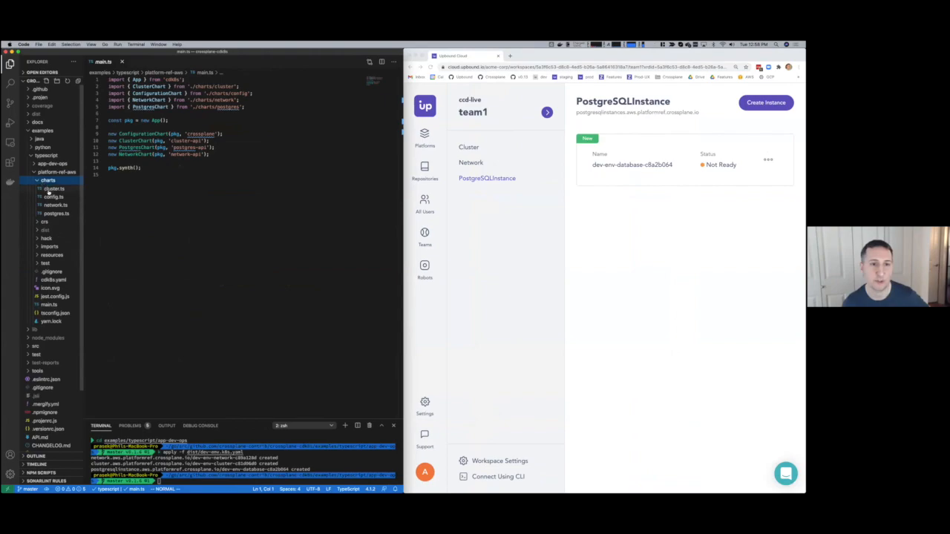
click(53, 196)
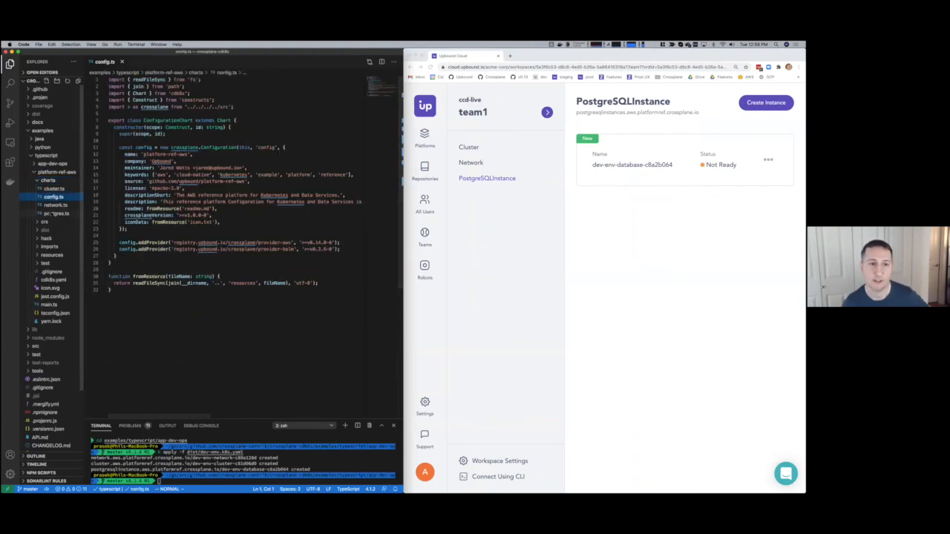
click(57, 214)
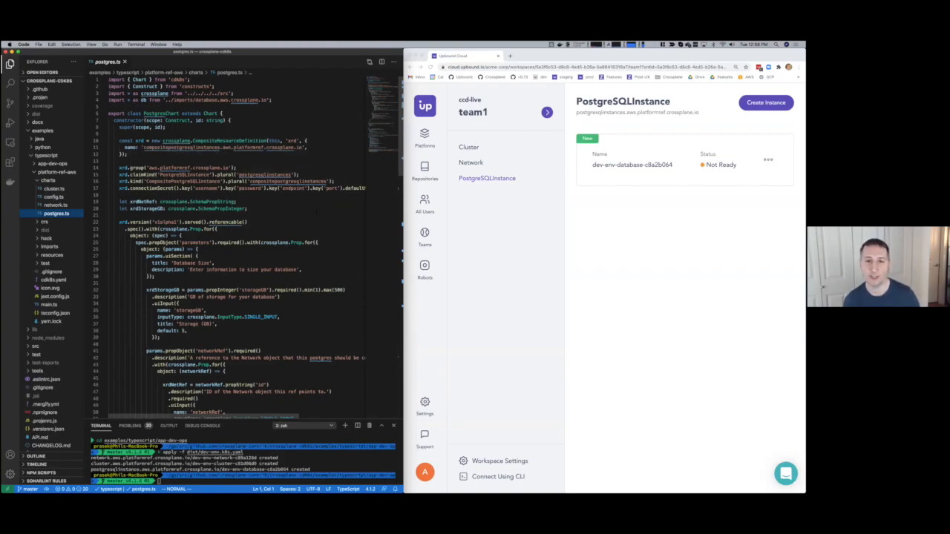
Step: Read down postgres.ts to its composition of AWS subnet group and RDS instance
scroll(down, 3)
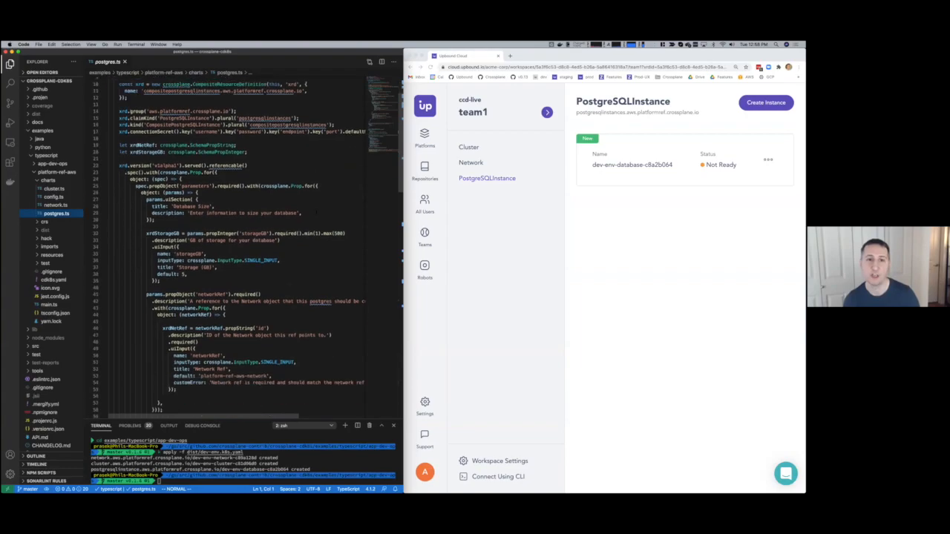
scroll(down, 3)
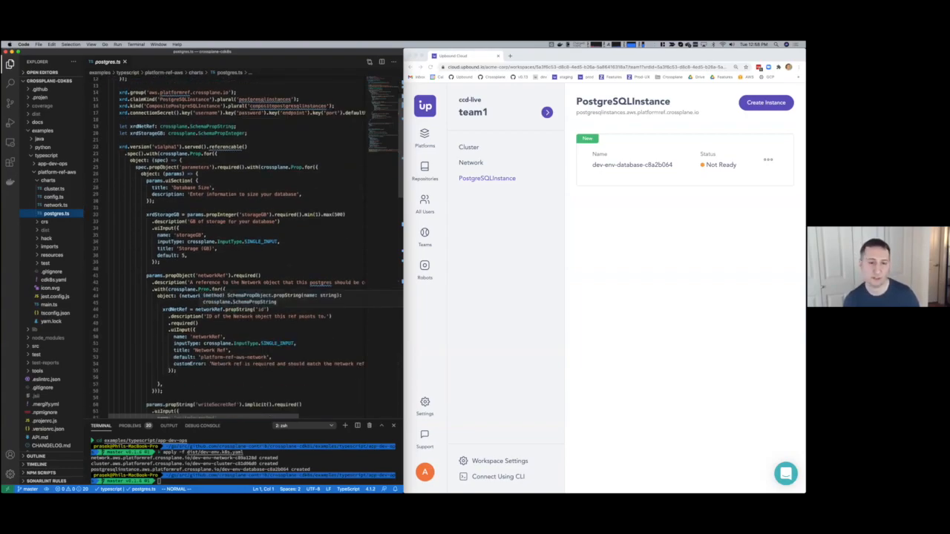
scroll(down, 3)
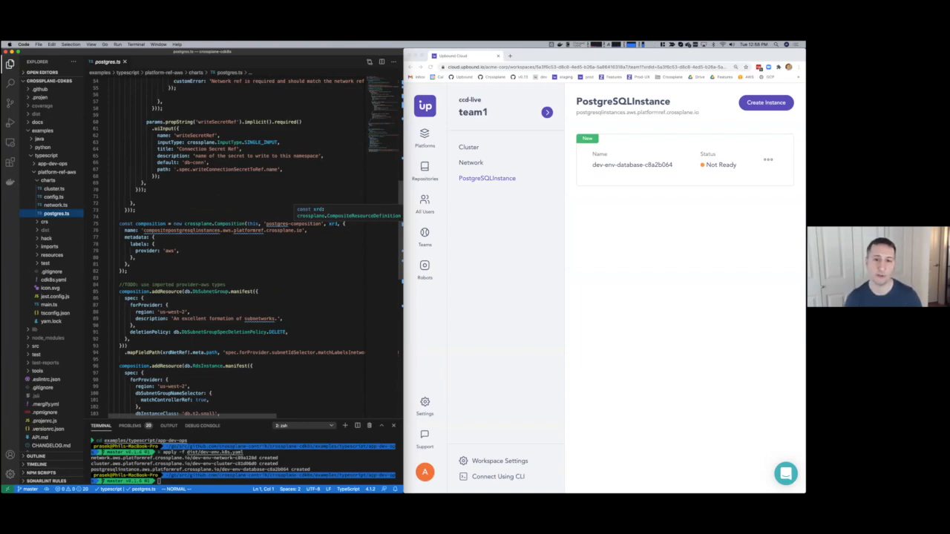
scroll(down, 3)
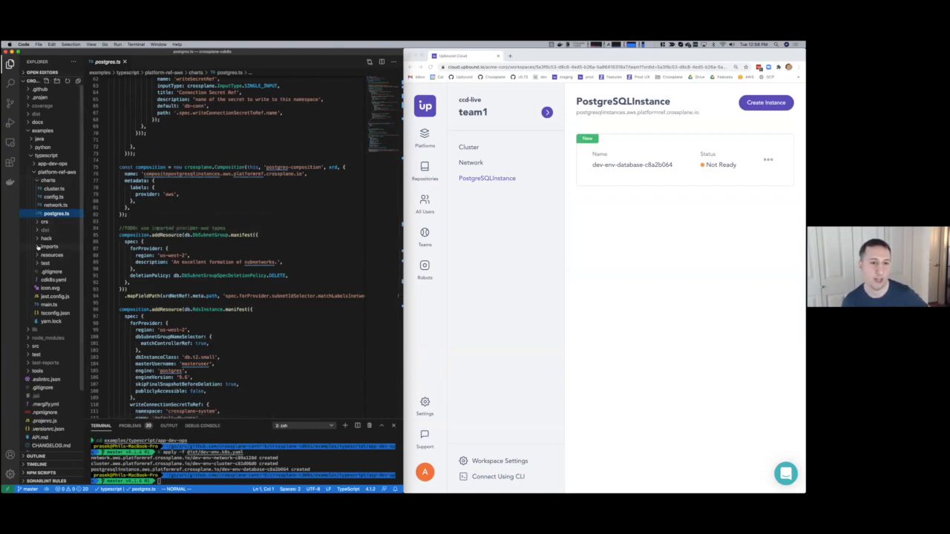
click(49, 247)
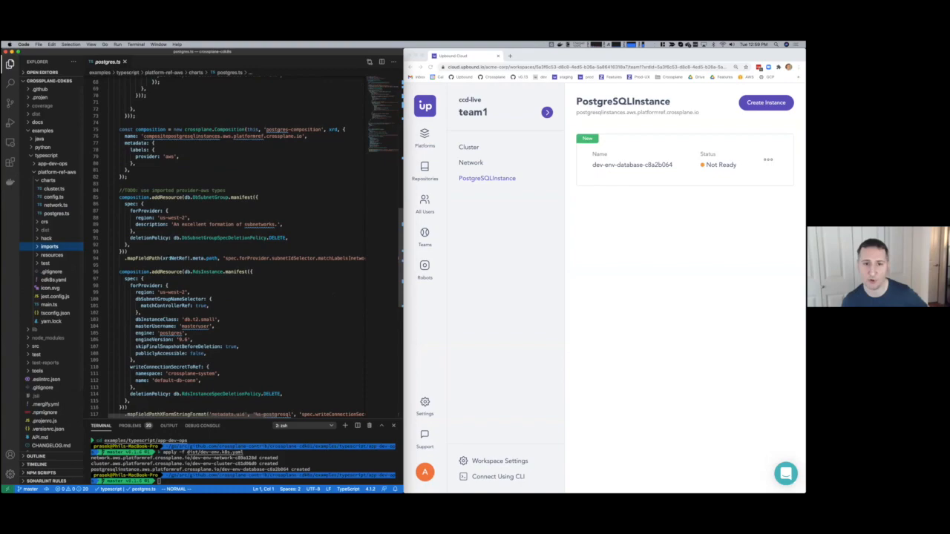
scroll(down, 3)
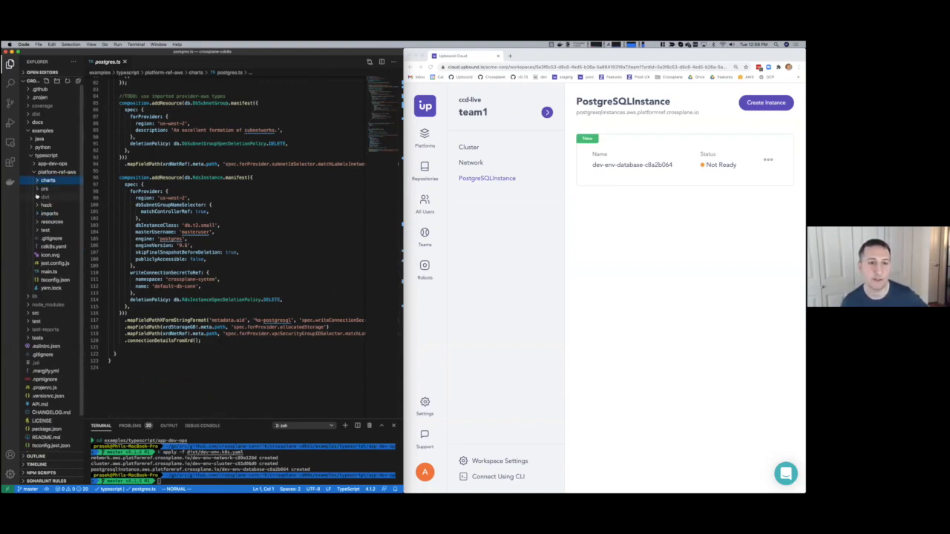
Step: View the generated Crossplane package YAML with its configuration metadata
click(45, 196)
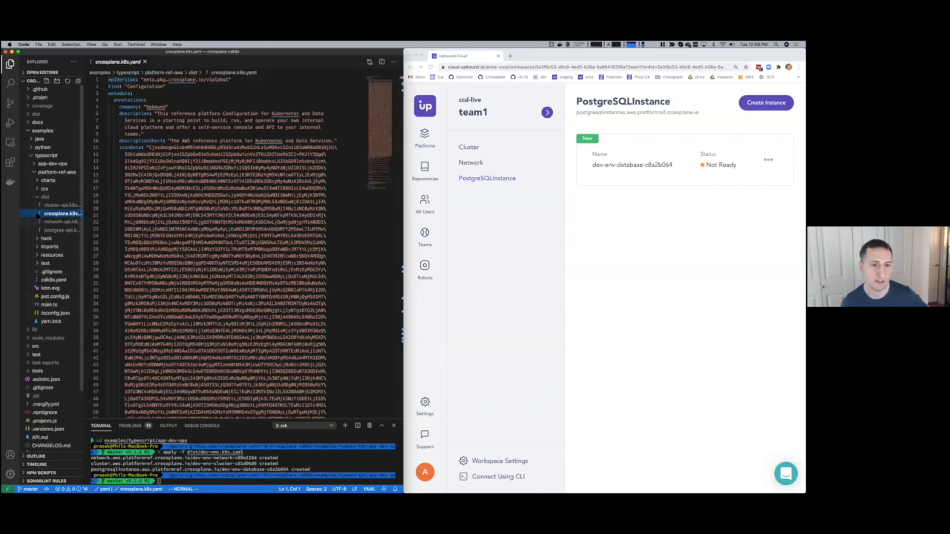
click(48, 181)
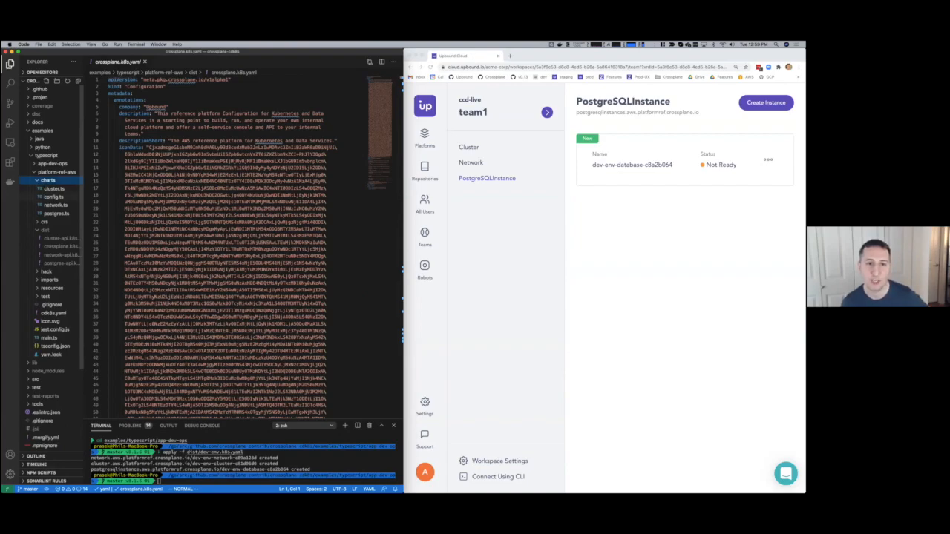
Step: View config.ts, then check the dev-env network status in Upbound Cloud
click(54, 196)
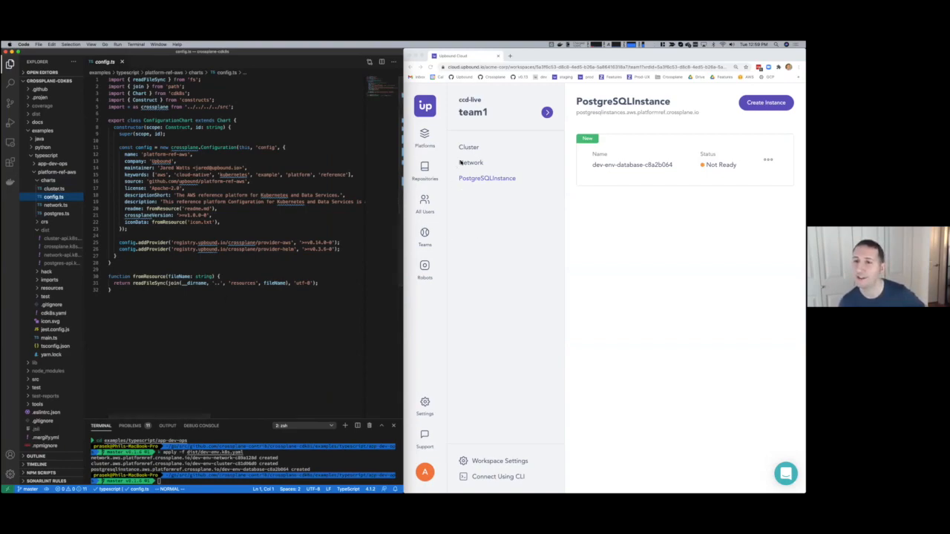
click(471, 162)
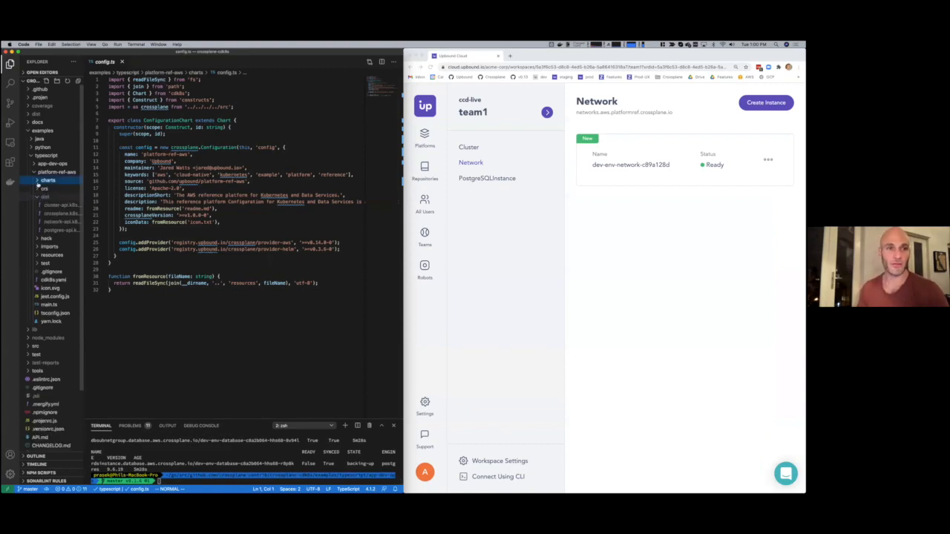
Step: View postgres.ts from the charts folder with its storage and network parameters
click(47, 181)
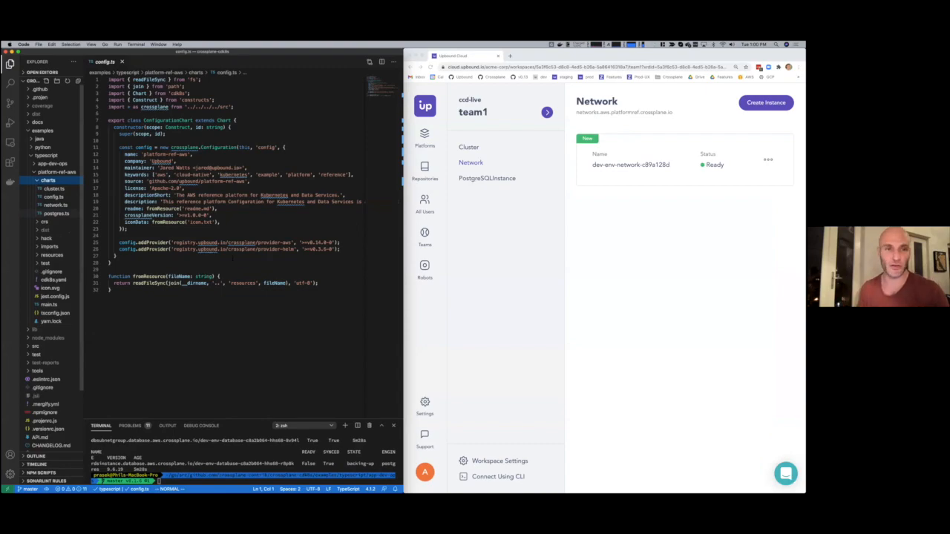
click(57, 214)
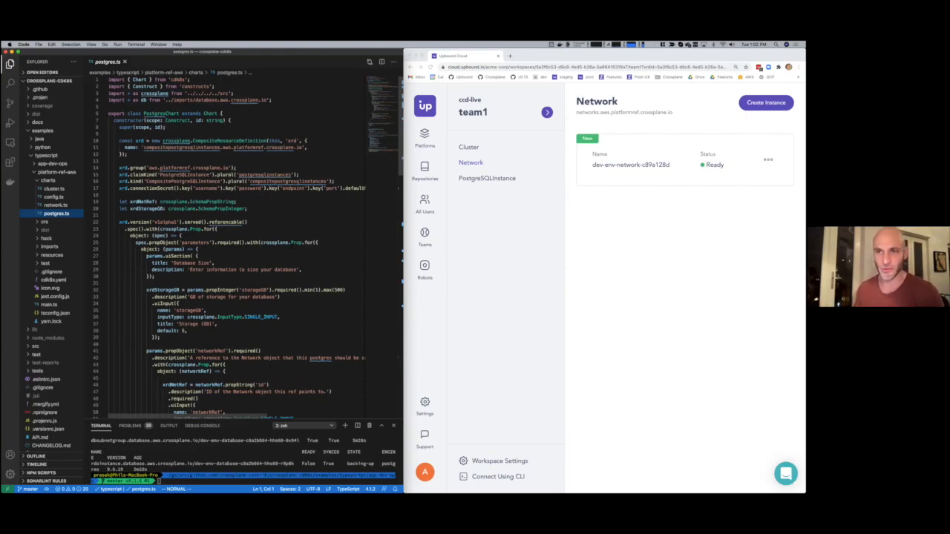
scroll(down, 3)
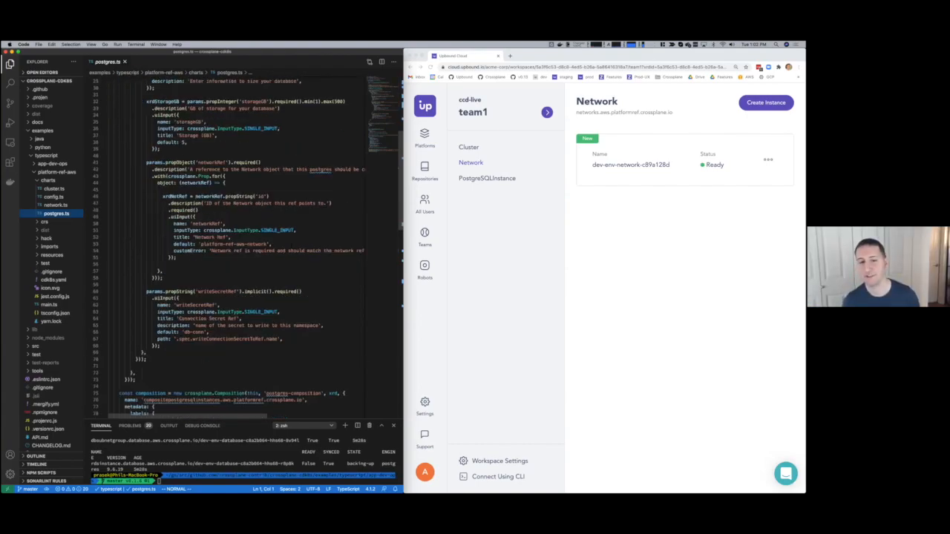
scroll(down, 3)
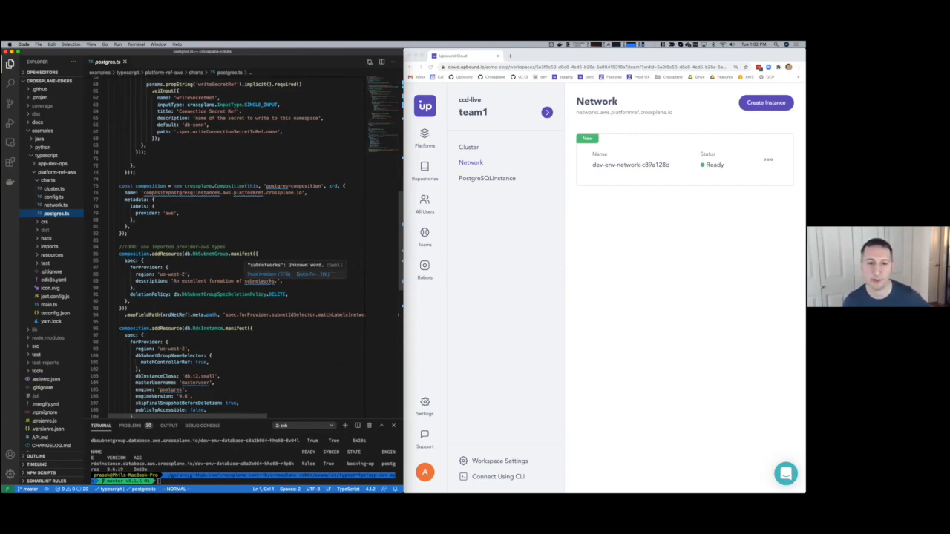
scroll(down, 3)
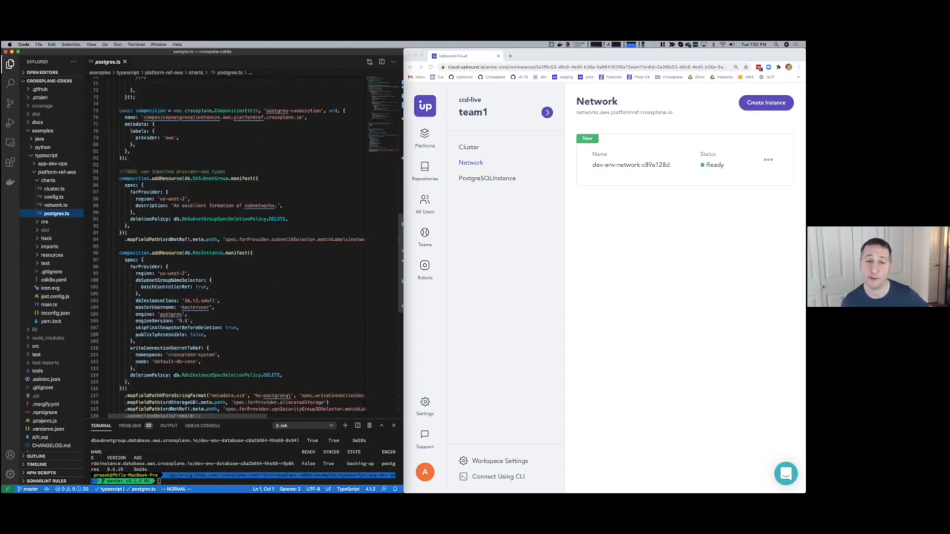